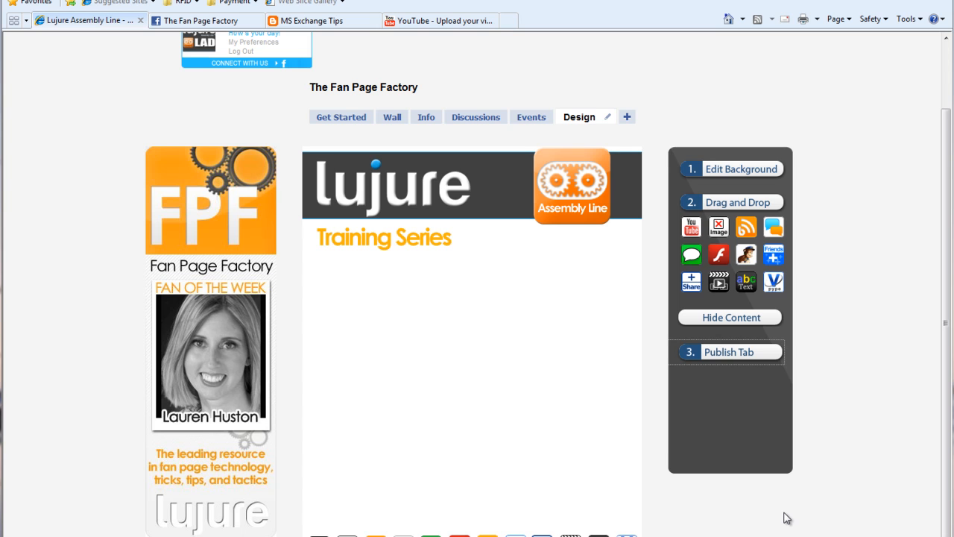
mouse_move(734, 345)
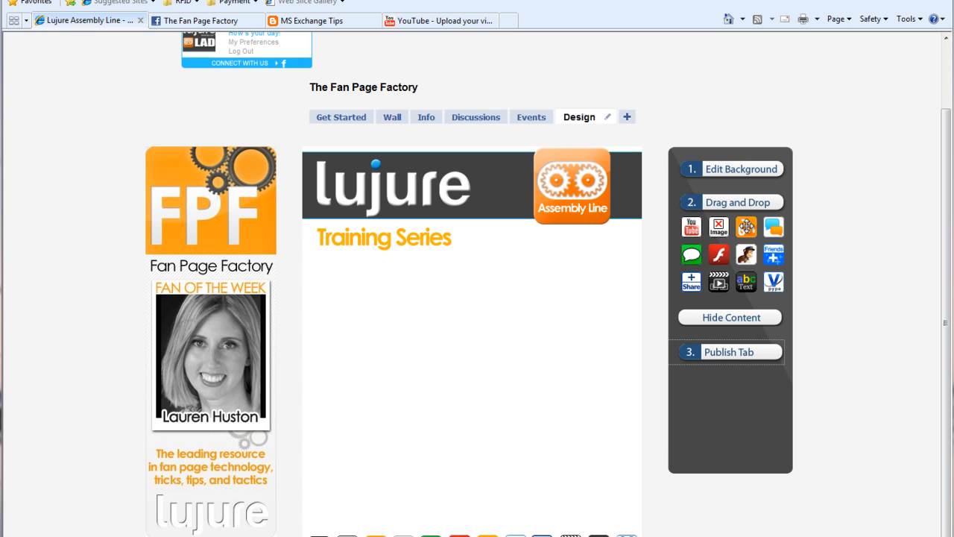
Place a feed block on the canvas set to Blogger with username 'msexchangetips'.
drag(746, 226, 423, 307)
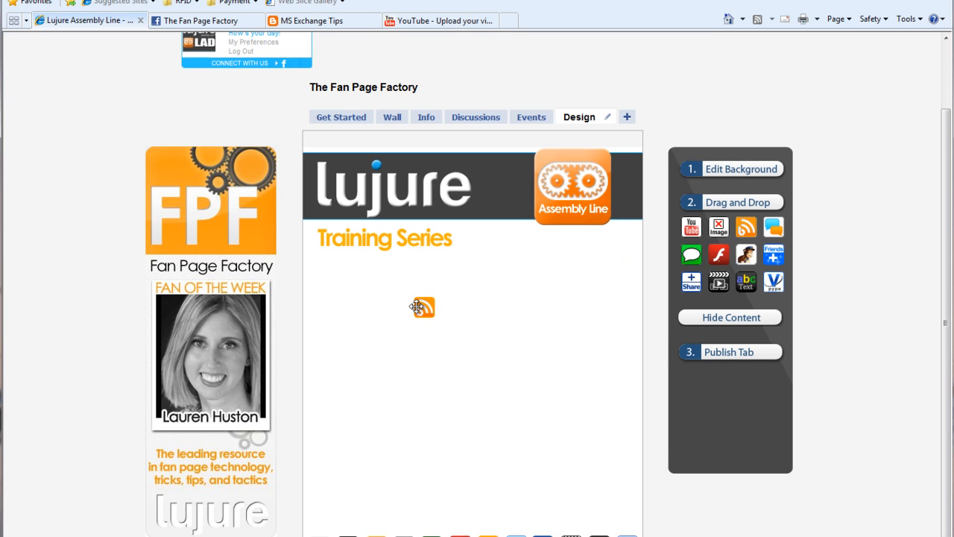
click(421, 306)
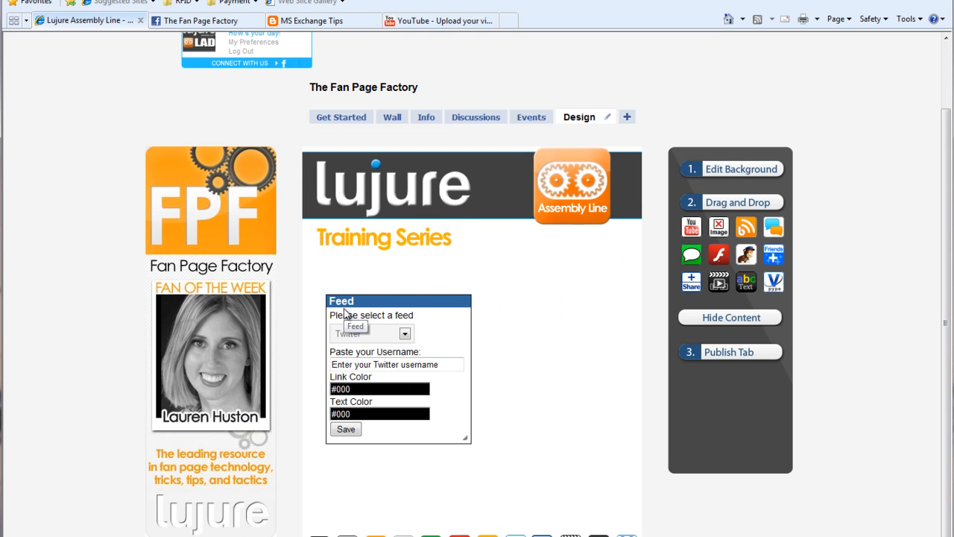
click(404, 333)
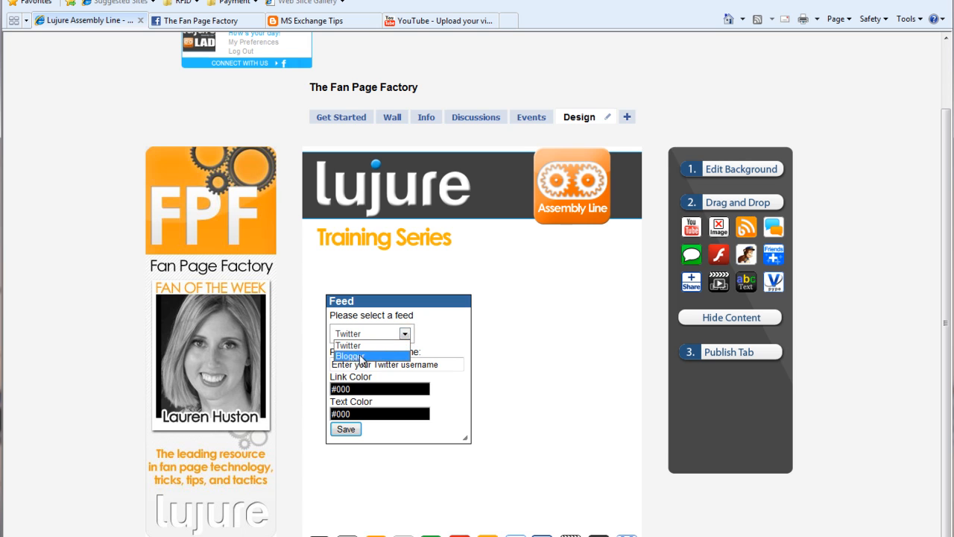
click(370, 356)
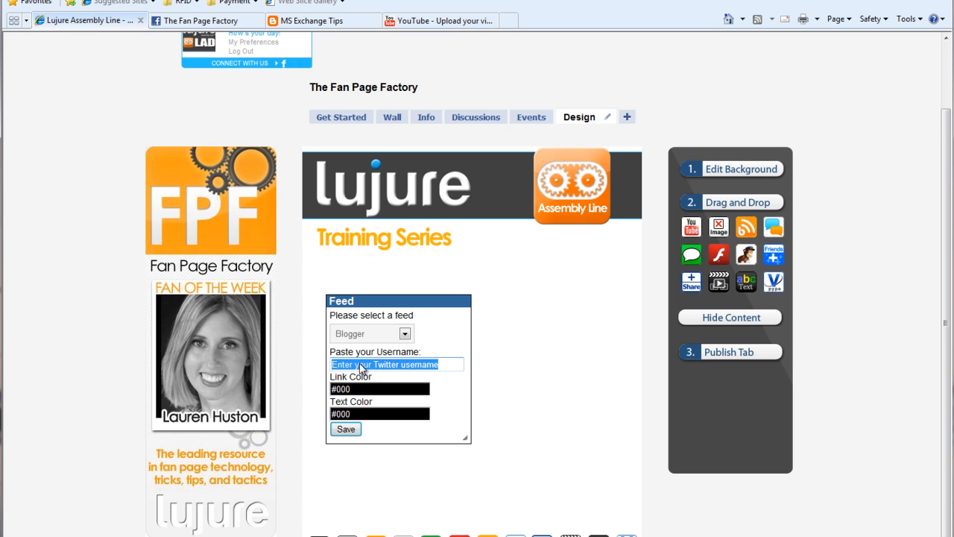
text(msexchangetips)
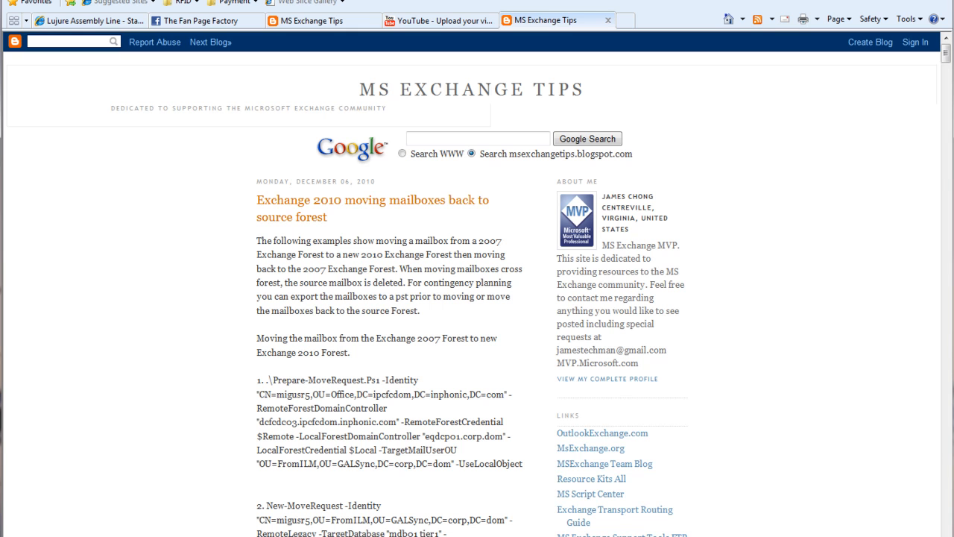
mouse_move(149, 5)
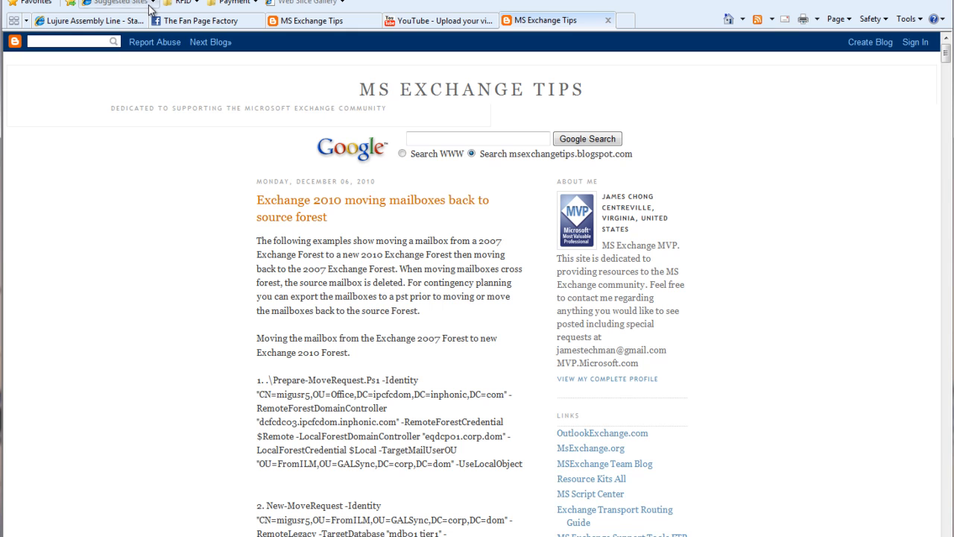
mouse_move(312, 37)
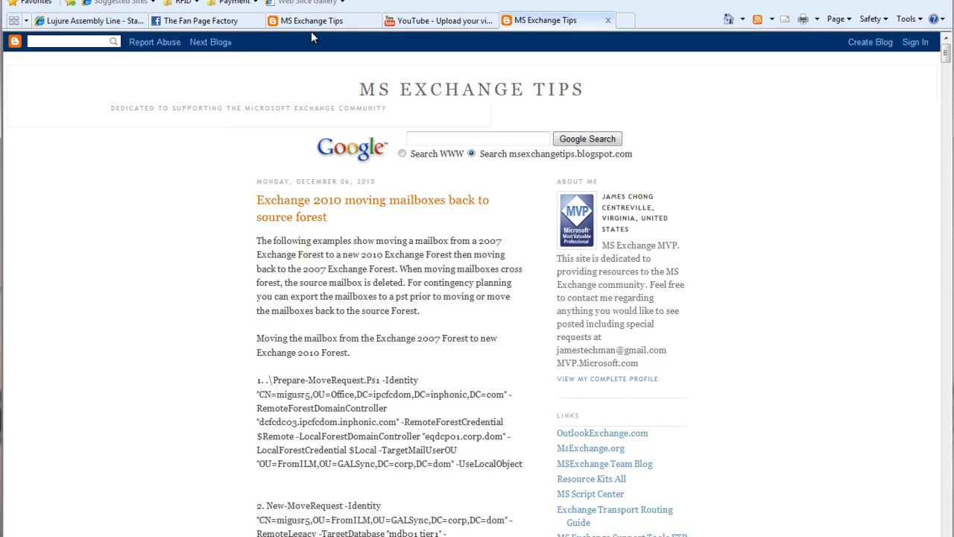
Return to the Lujure Assembly Line fan page designer tab.
click(82, 20)
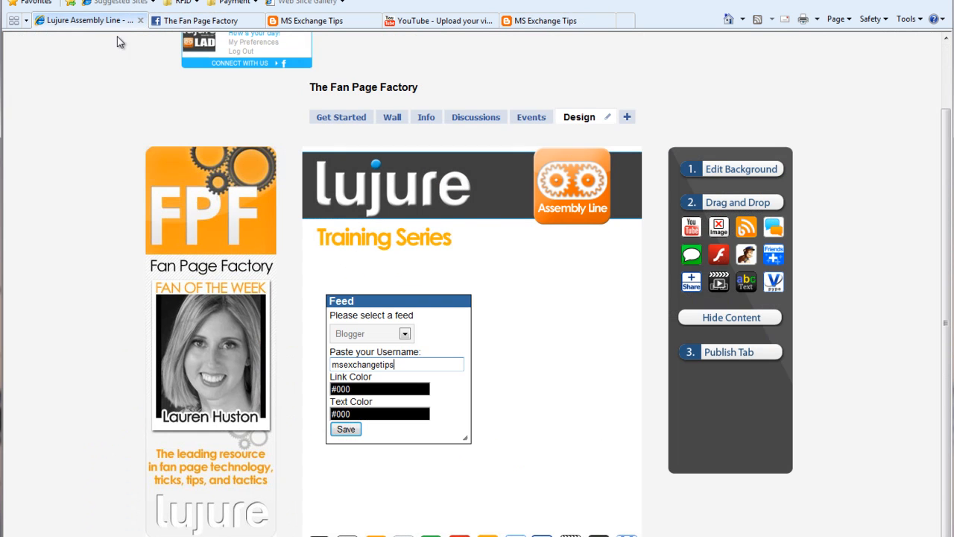
Set feed link colour #faa32e and text colour #3b3b3b, then save the block.
click(378, 388)
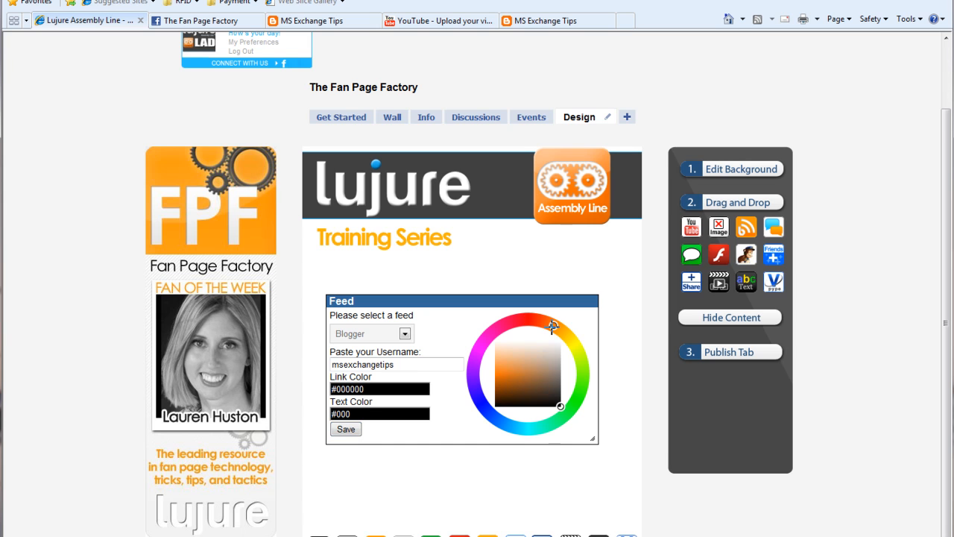
click(553, 326)
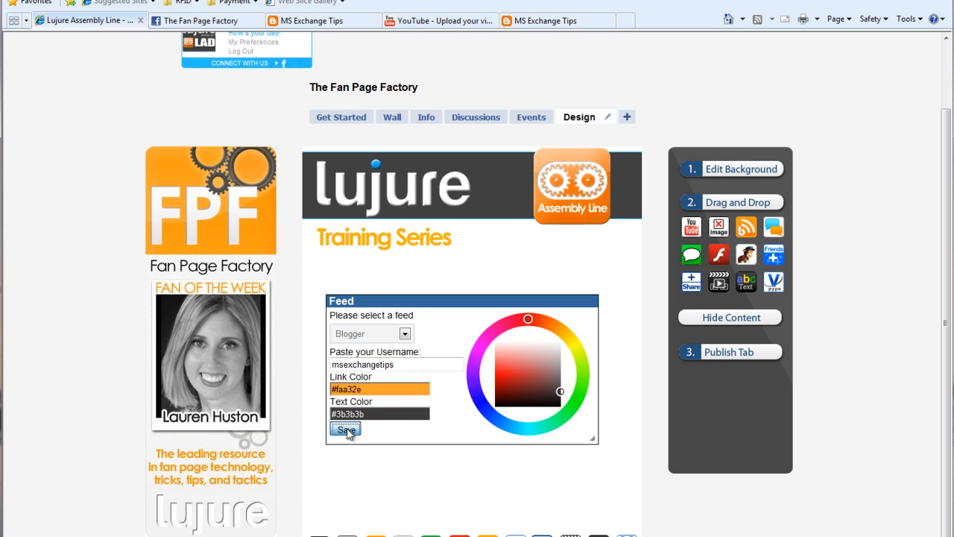
click(344, 428)
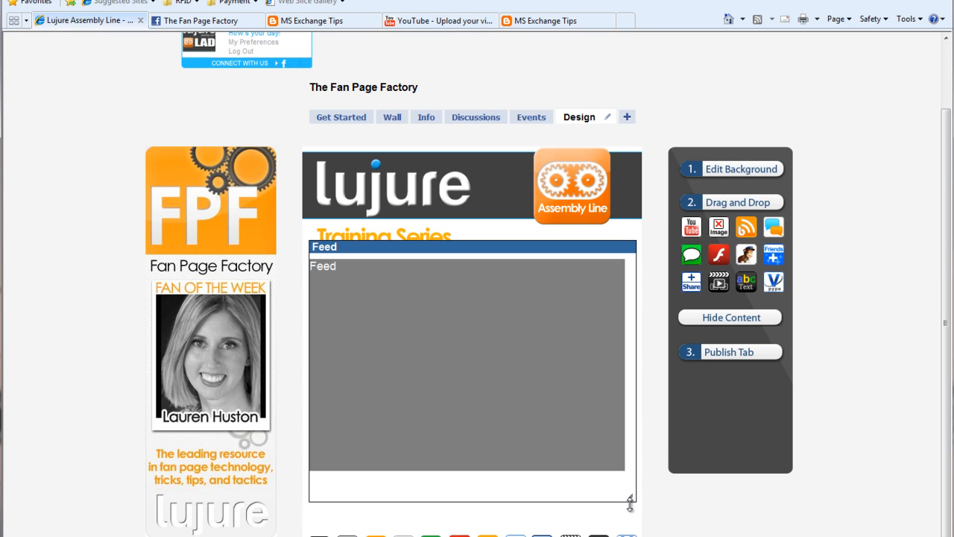
Scroll up the page to view the widened feed block under the banner.
scroll(up, 3)
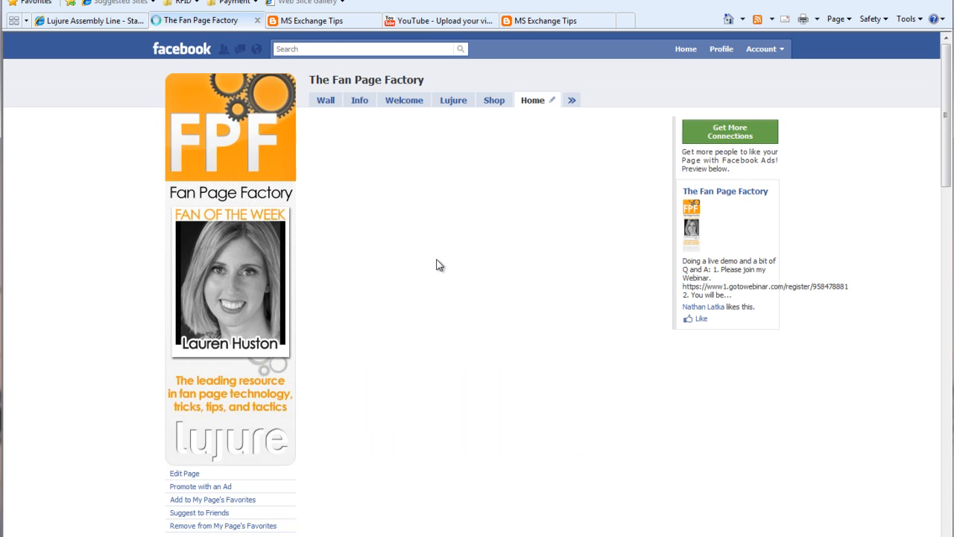
Load the Facebook Home tab showing the banner and MS Exchange Tips post headlines.
click(570, 99)
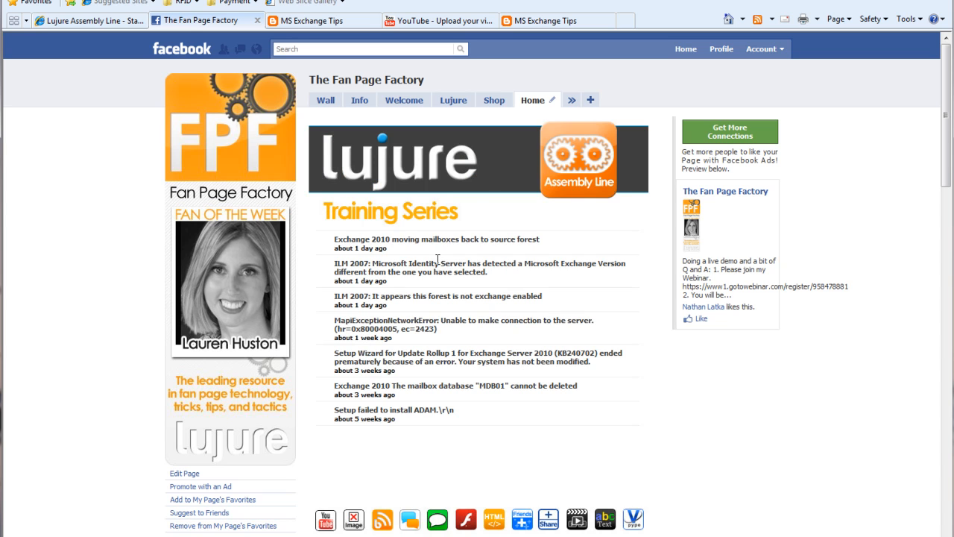
mouse_move(395, 438)
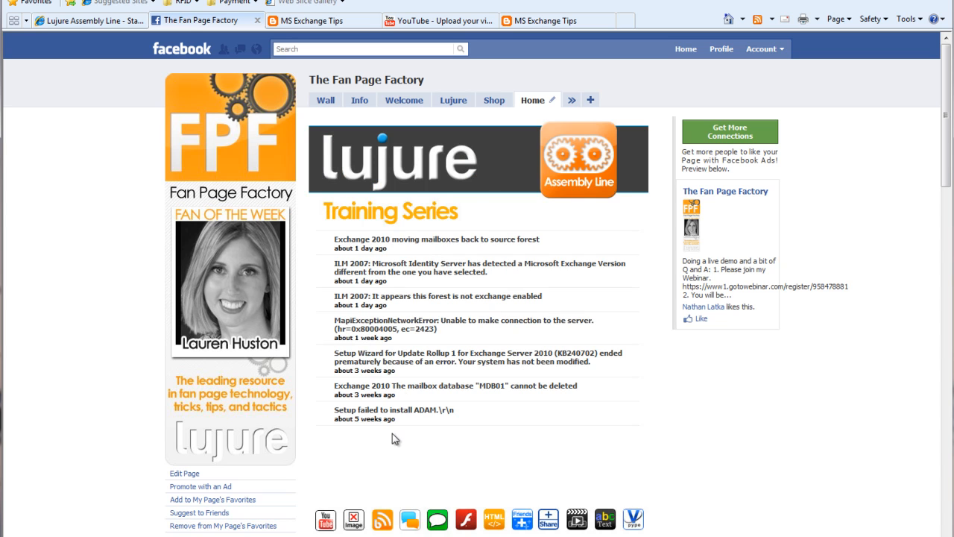